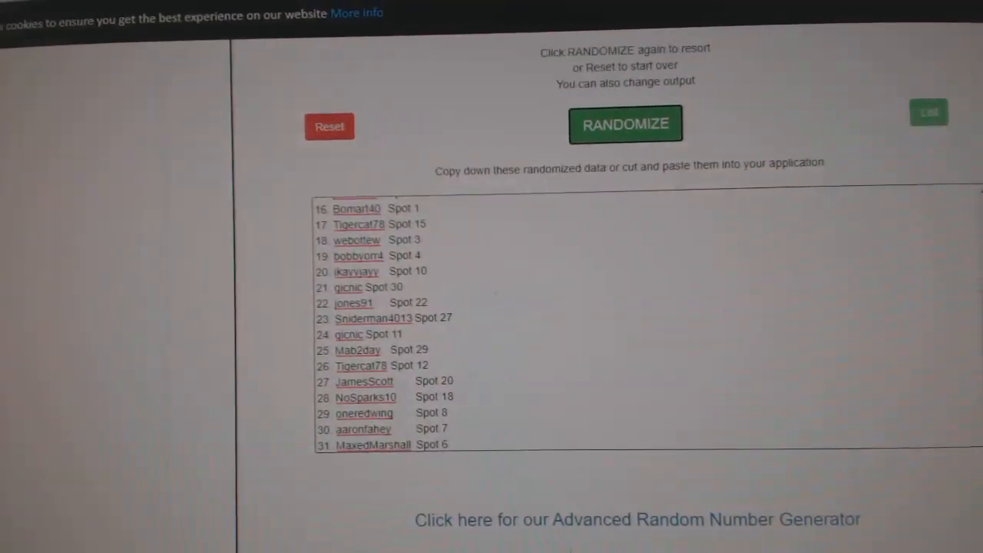
Switch to the second randomizer tab and reshuffle the team list into a new order
click(625, 123)
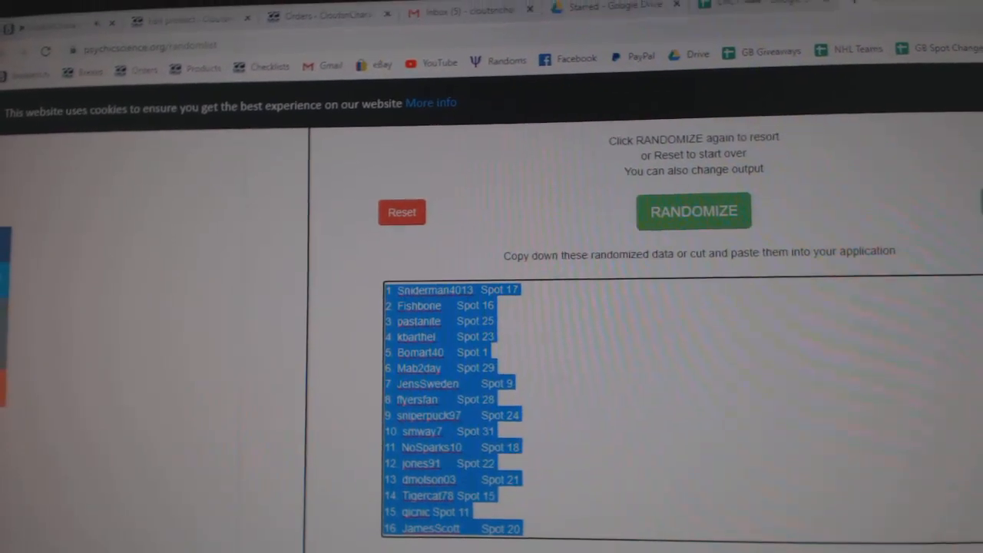
click(691, 212)
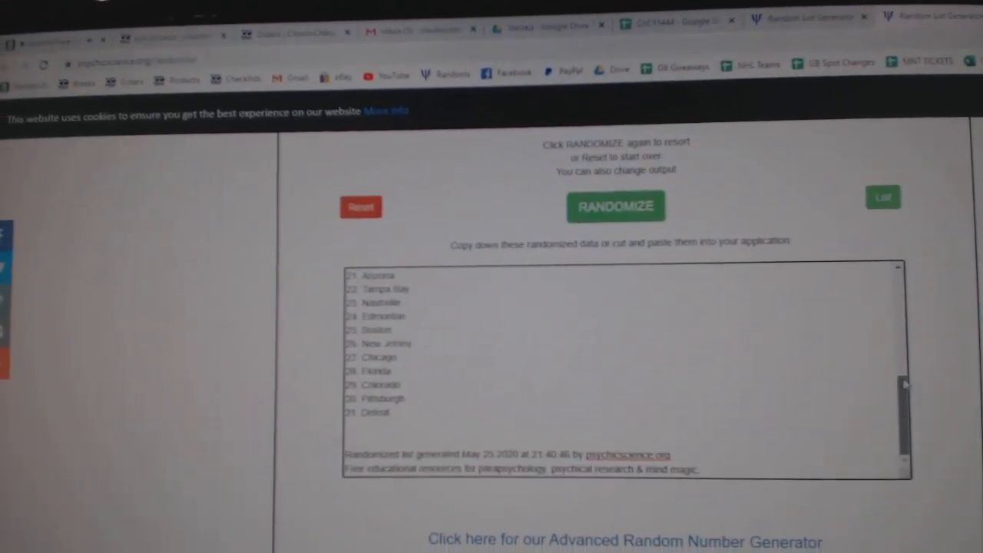
click(615, 205)
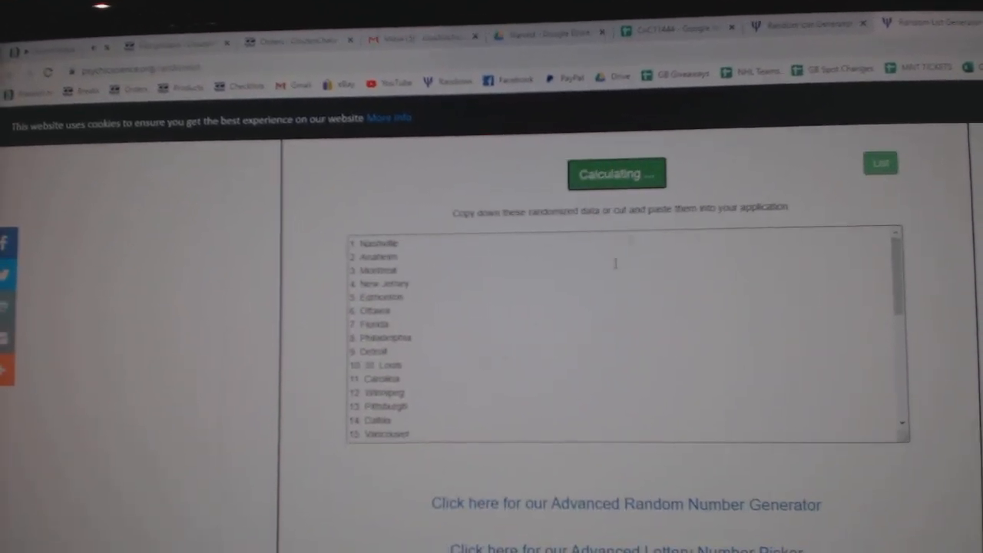